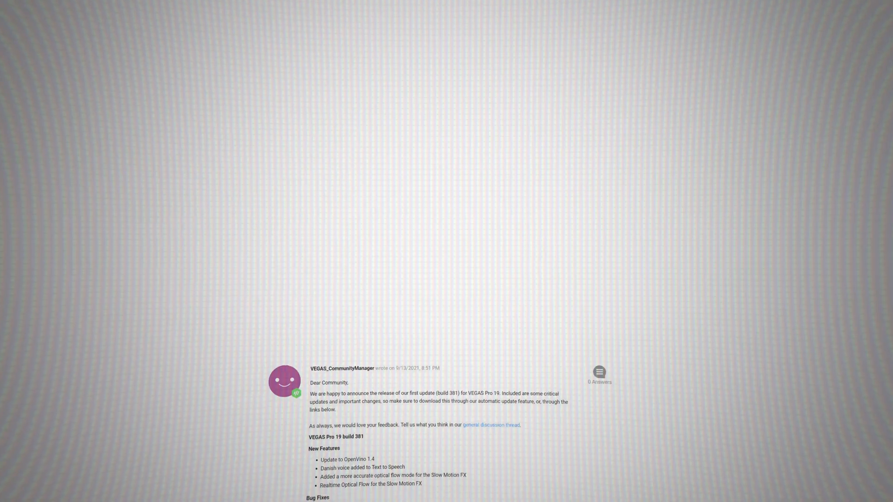
- Scroll past the VEGAS Pro 19 build 381 and 424 release notes toward the build 458 post
scroll("down", 3)
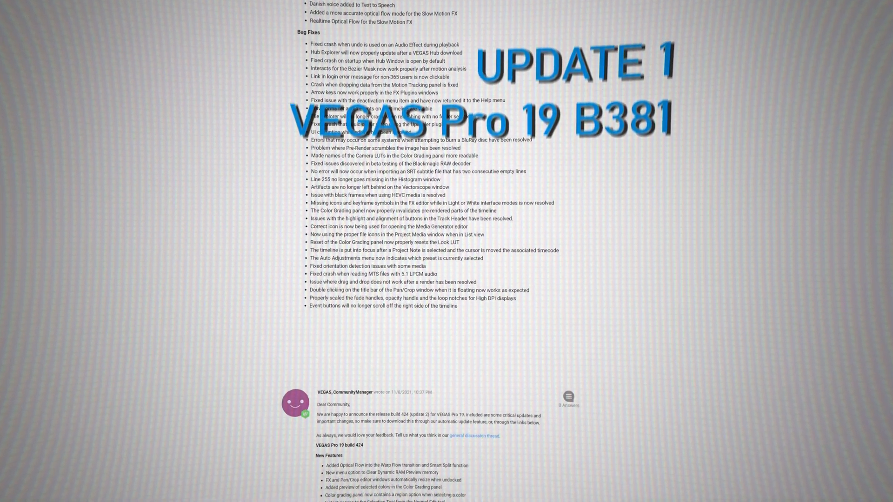
scroll("down", 3)
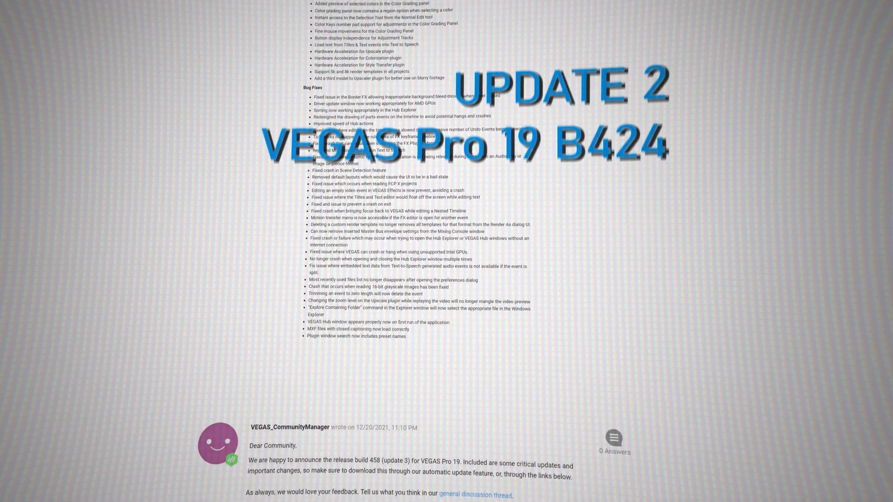
scroll("down", 3)
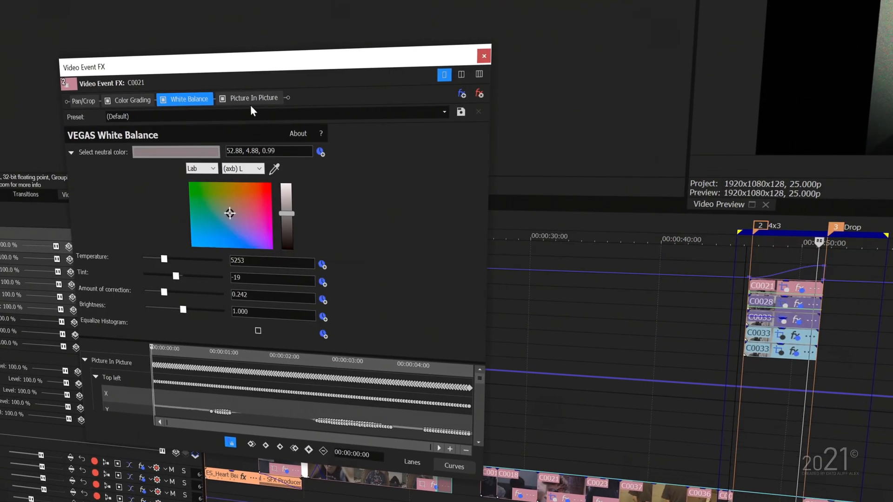
- Translate the Text to Speech sentence to Malay, voiced by a Malay female voice
left_click(483, 55)
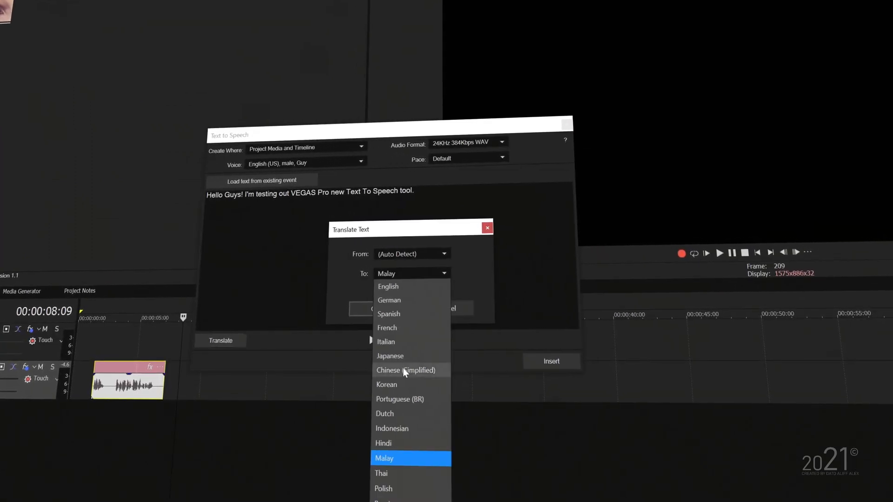
left_click(385, 457)
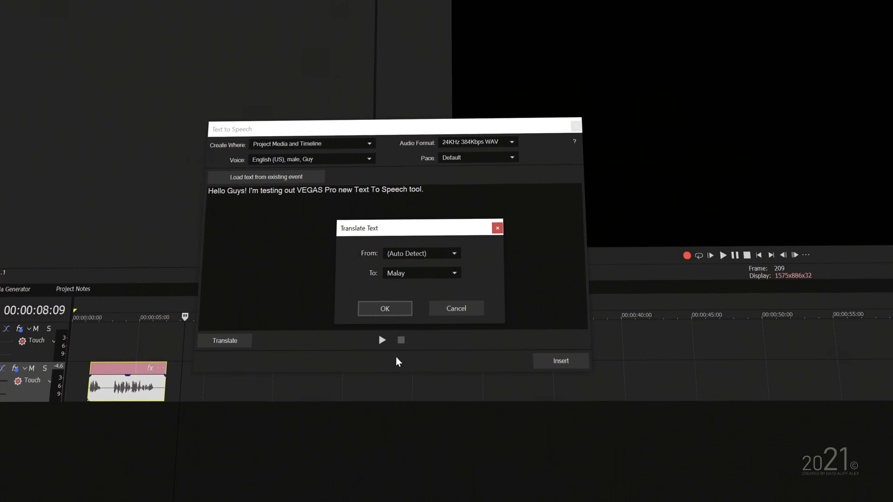
left_click(385, 308)
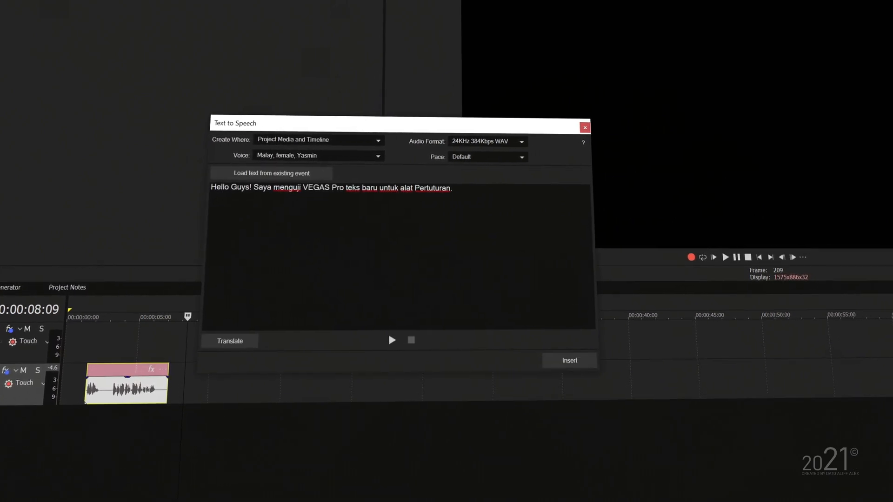
left_click(569, 360)
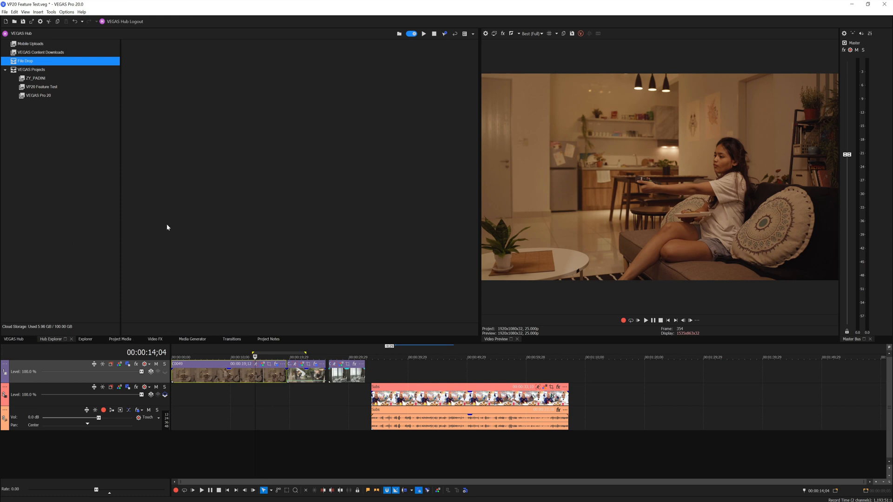
mouse_move(67, 65)
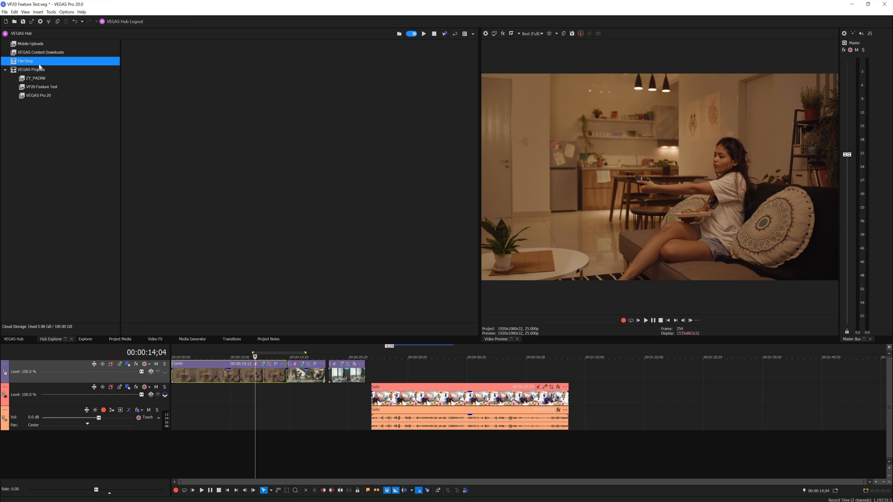
mouse_move(26, 61)
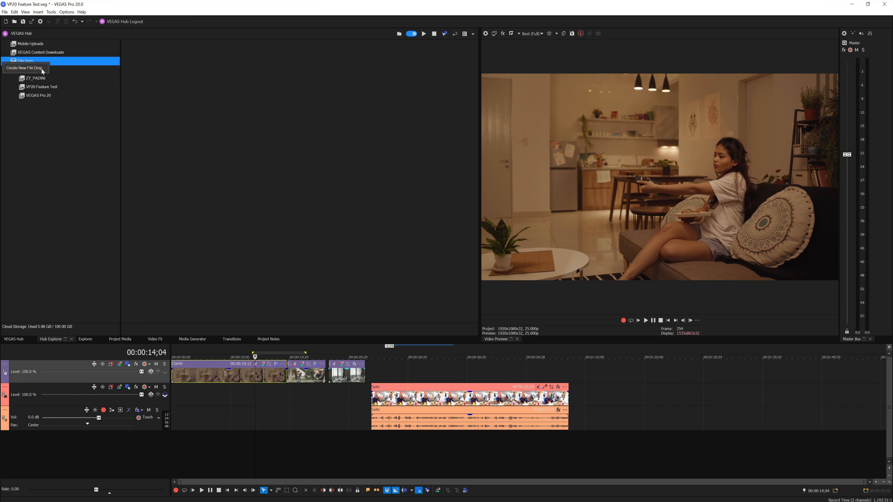
- Add a File Drop called 'Test' via Create New File Drop
left_click(24, 68)
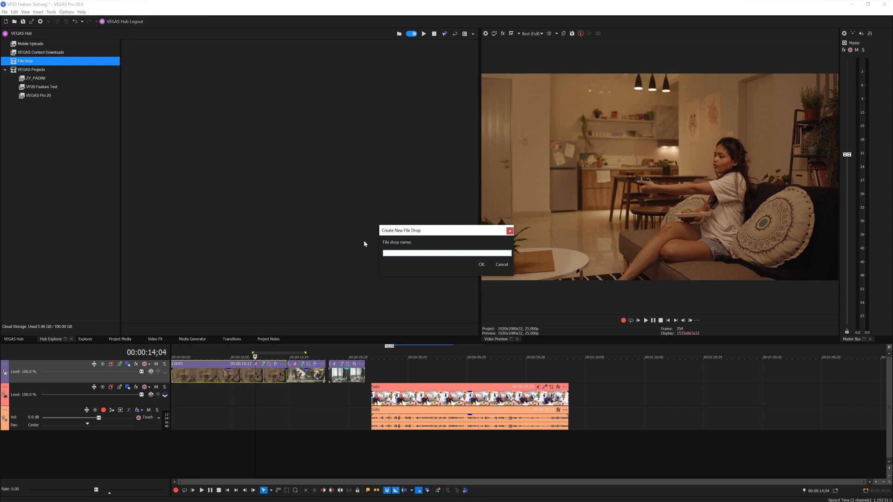
type("Test")
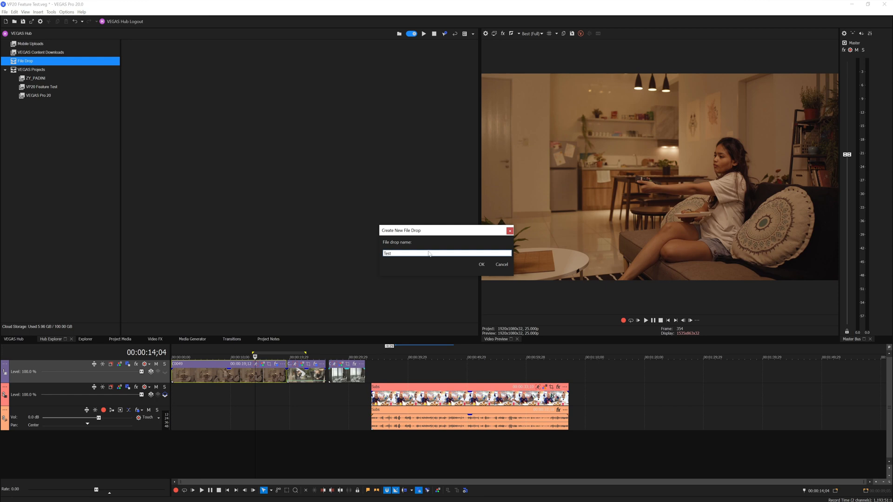
left_click(501, 264)
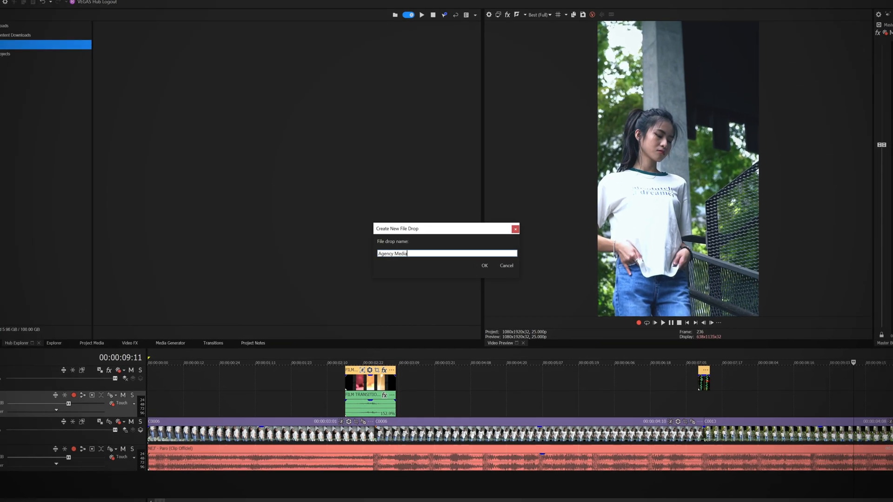
- Create the Agency Media file drop, log in, and invite Alif with a 10 GB upload limit
left_click(484, 266)
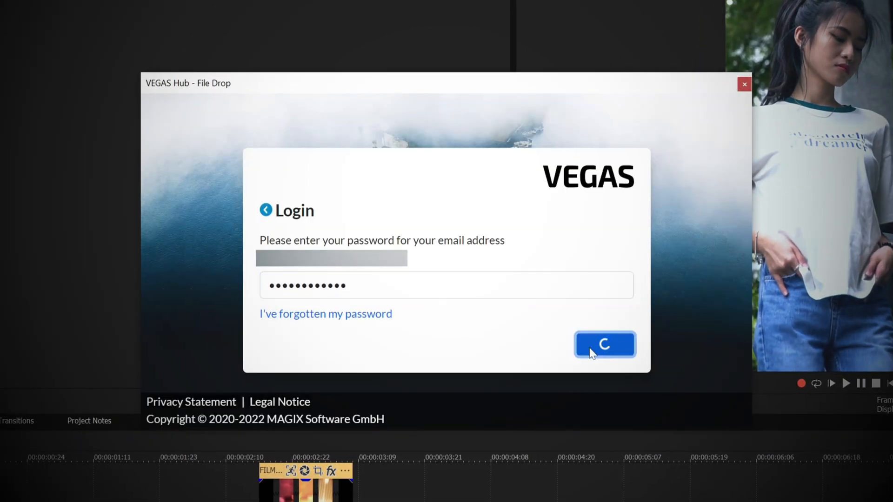
left_click(604, 344)
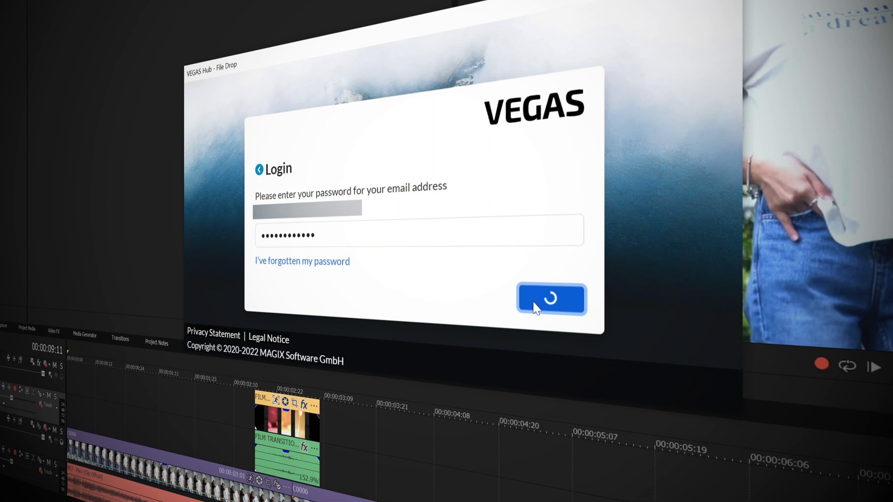
left_click(551, 301)
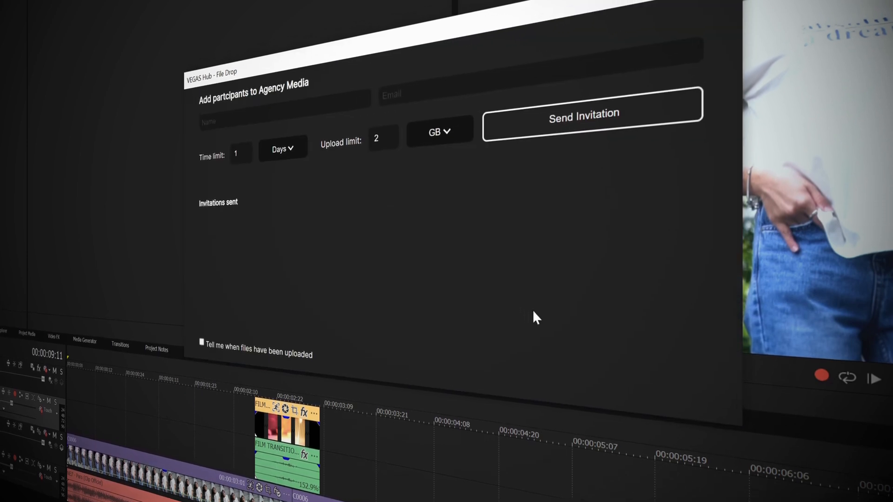
type("Aliff")
type("5")
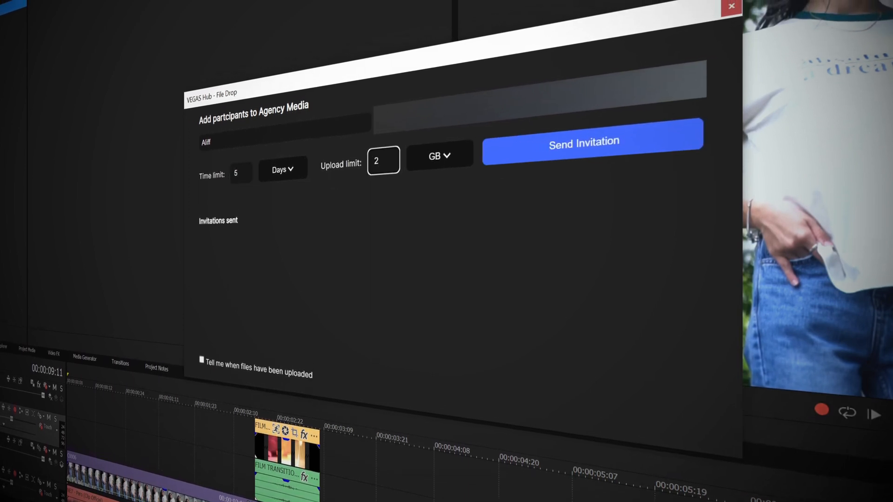
type("10")
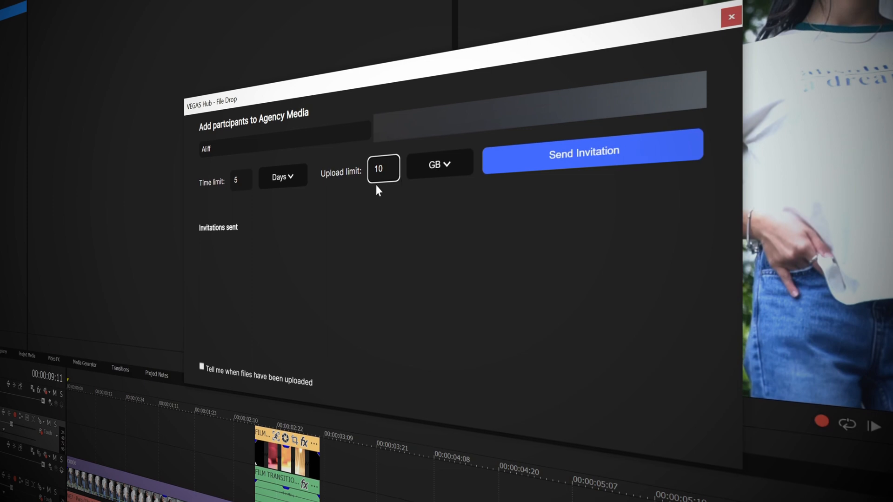
left_click(438, 164)
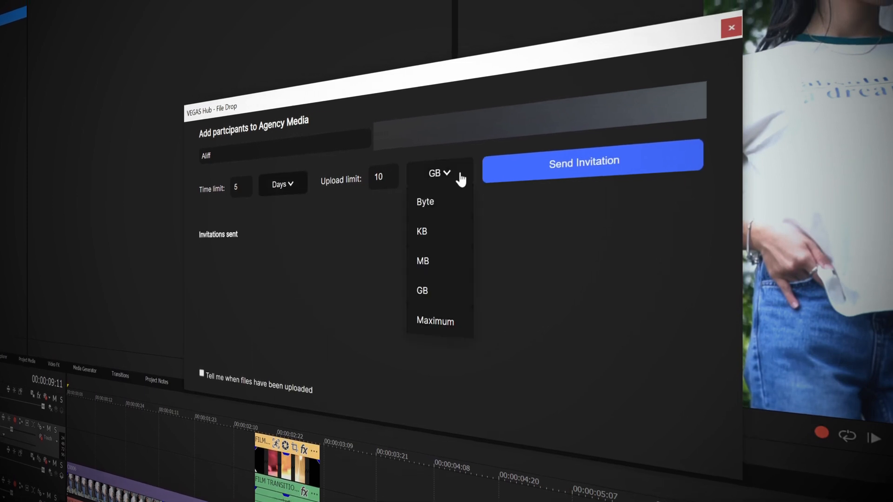
left_click(421, 290)
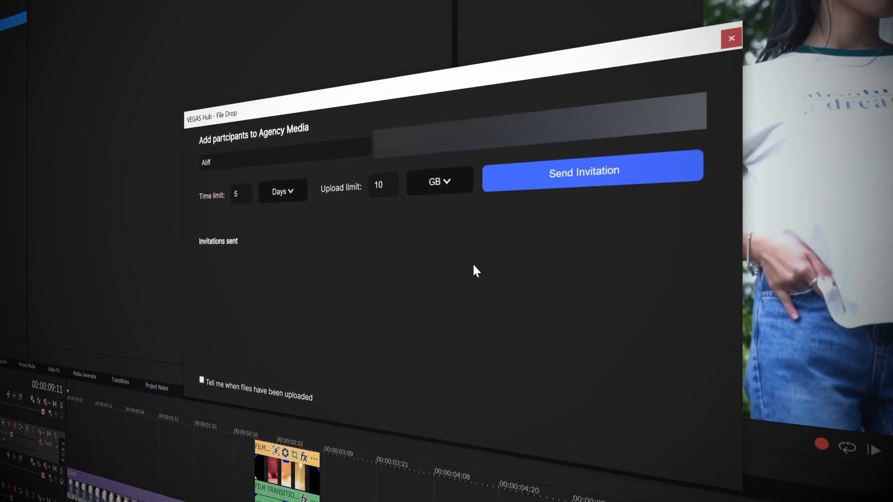
left_click(583, 181)
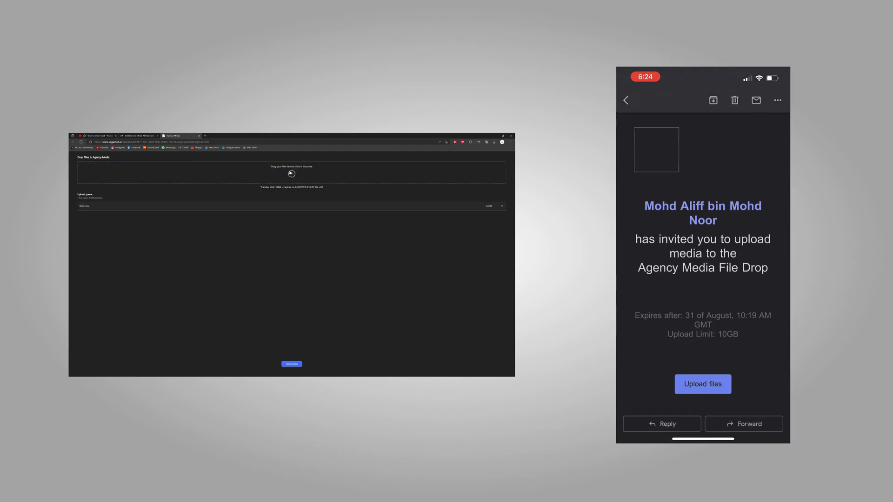
- Open the Agency Media upload page from the invitation email's Upload files link
left_click(703, 384)
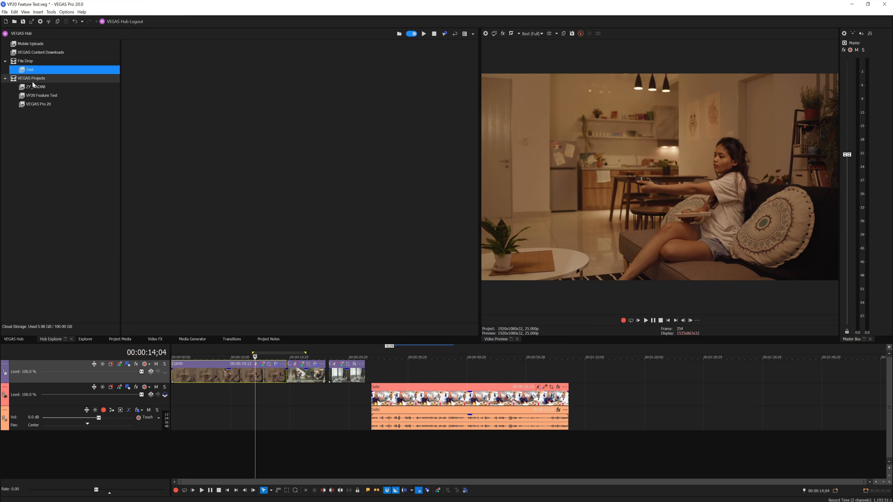
- Open the VEGAS Projects catalog and select ZY_PADINI
left_click(31, 79)
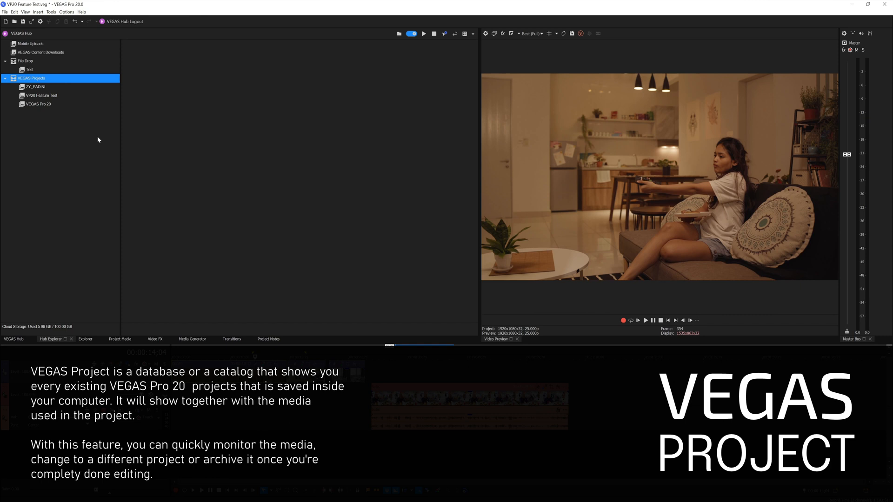
mouse_move(51, 149)
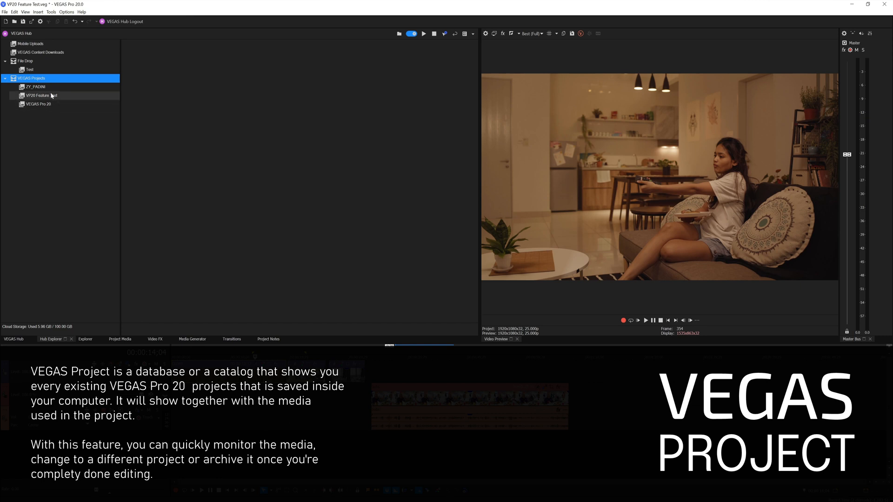
left_click(37, 87)
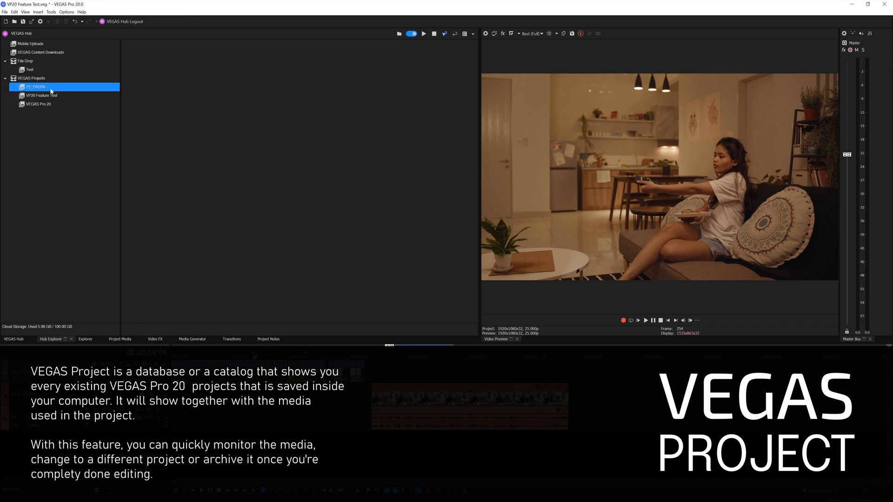
- Select ZY_PADINI under VEGAS Projects to list its media thumbnails
left_click(37, 87)
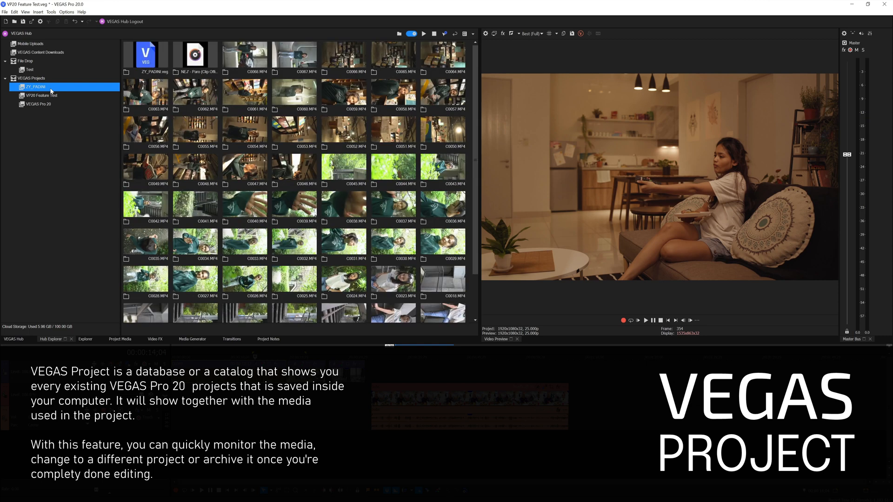
mouse_move(195, 55)
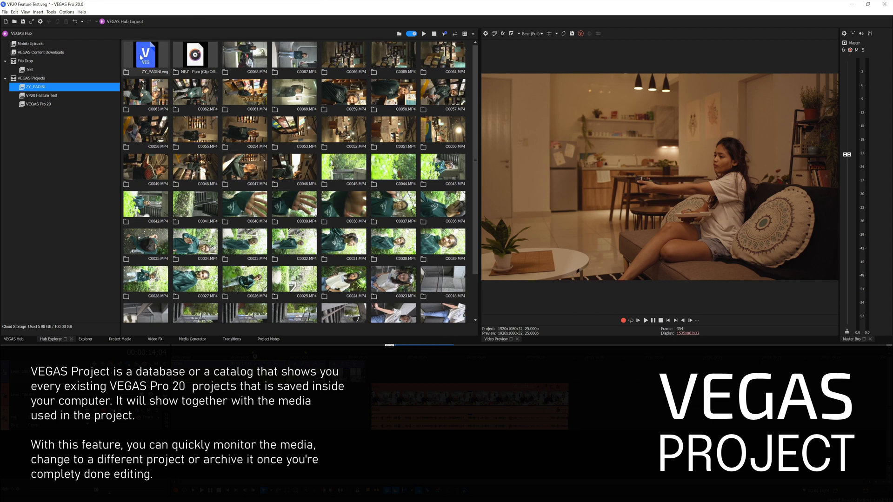
mouse_move(356, 186)
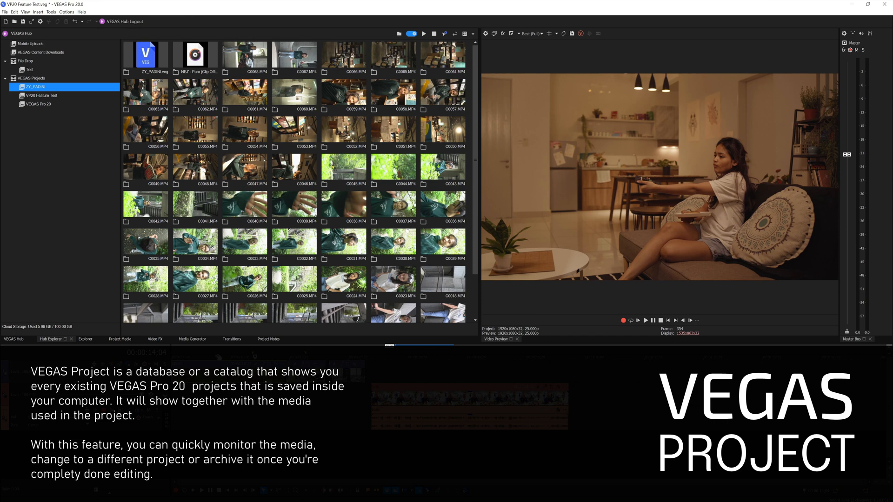
left_click(41, 95)
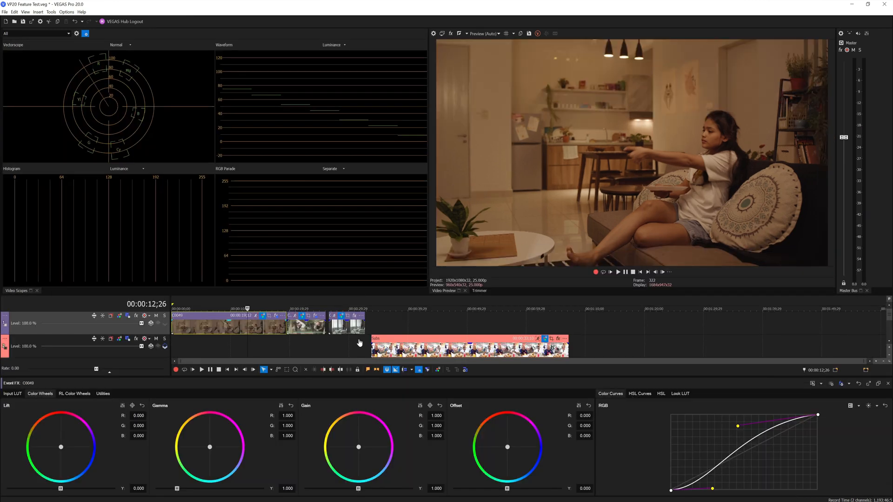
- Show the Grading Panel with live video scopes for clip C0049
left_click(102, 394)
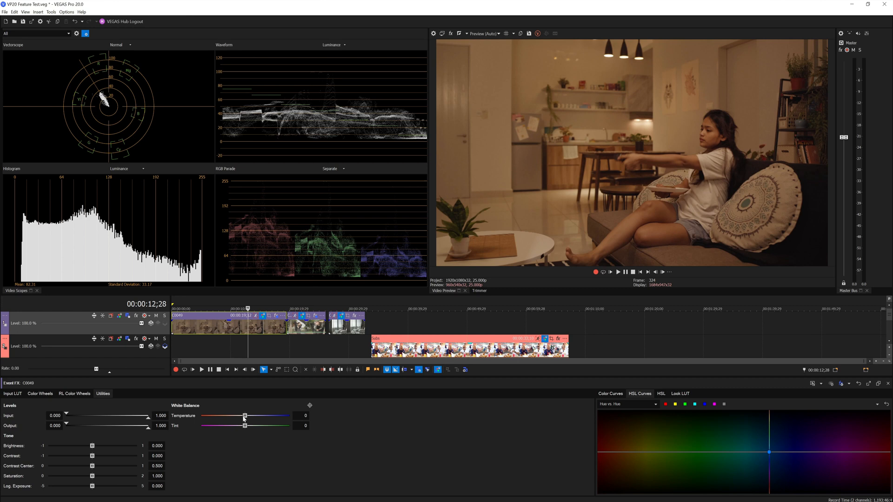
- Drag the C0049 white balance Temperature to 3,794 and Tint to 23
left_click_drag(245, 416, 276, 416)
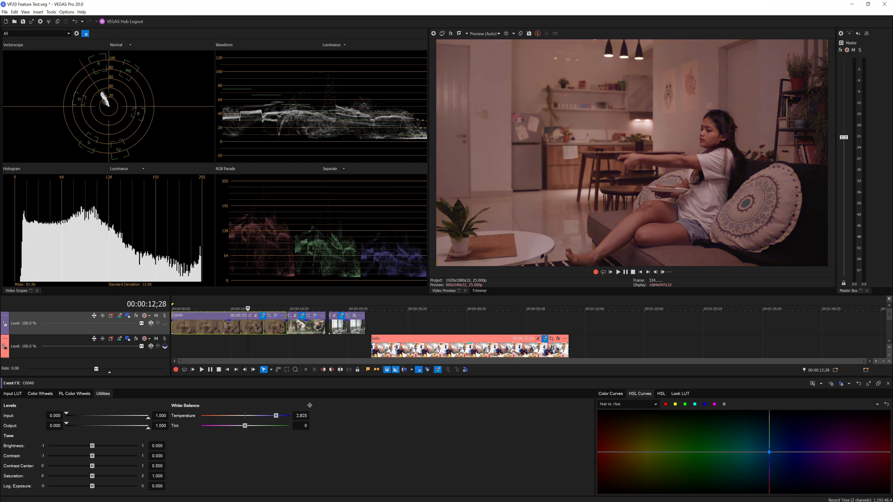
left_click_drag(275, 416, 285, 416)
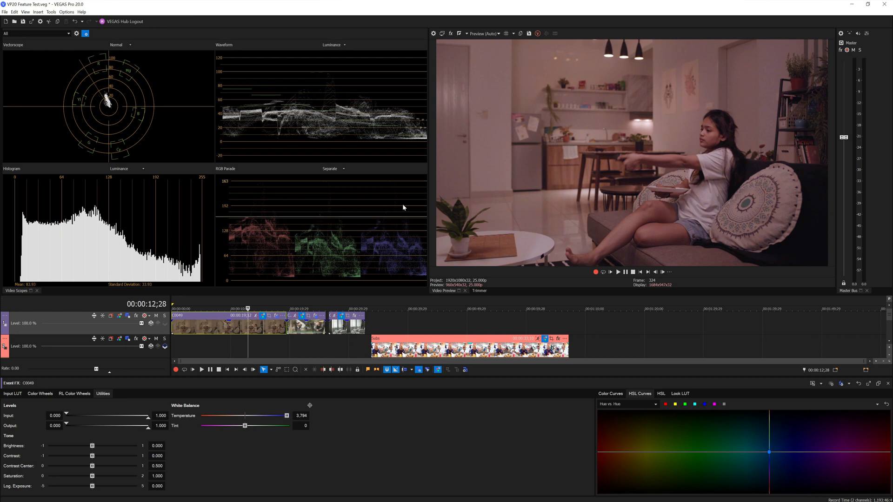
left_click_drag(246, 426, 247, 426)
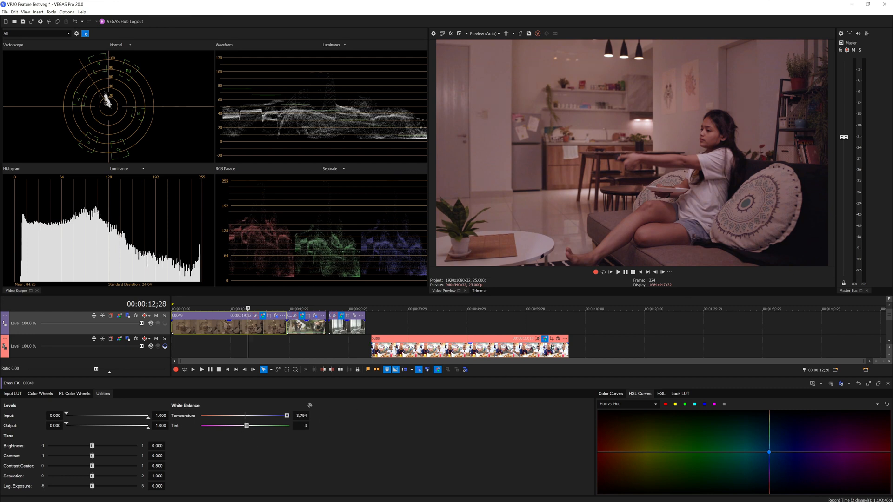
left_click_drag(247, 425, 254, 426)
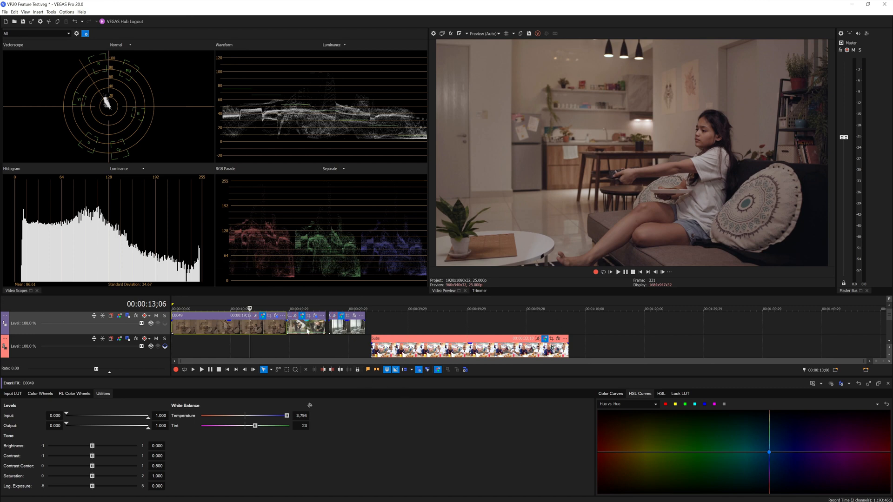
- Select outdoor clip C0014 and raise yellow points on the Hue vs Hue curve
left_click(306, 324)
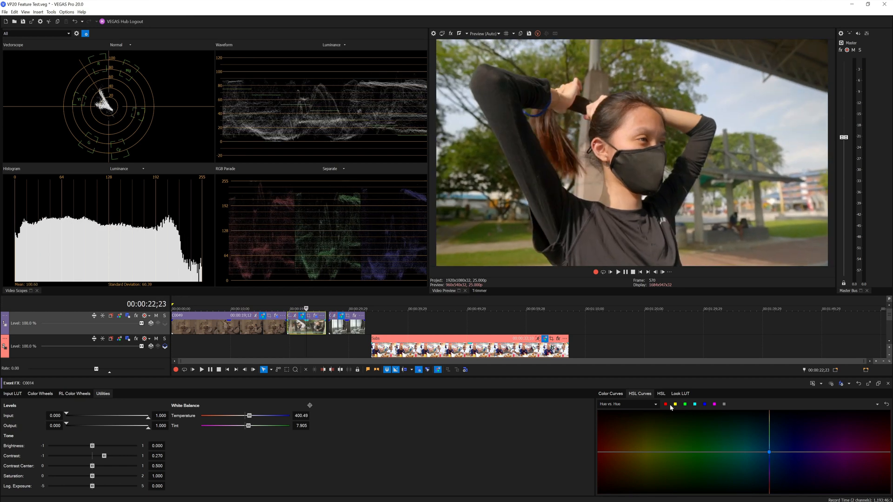
left_click(686, 405)
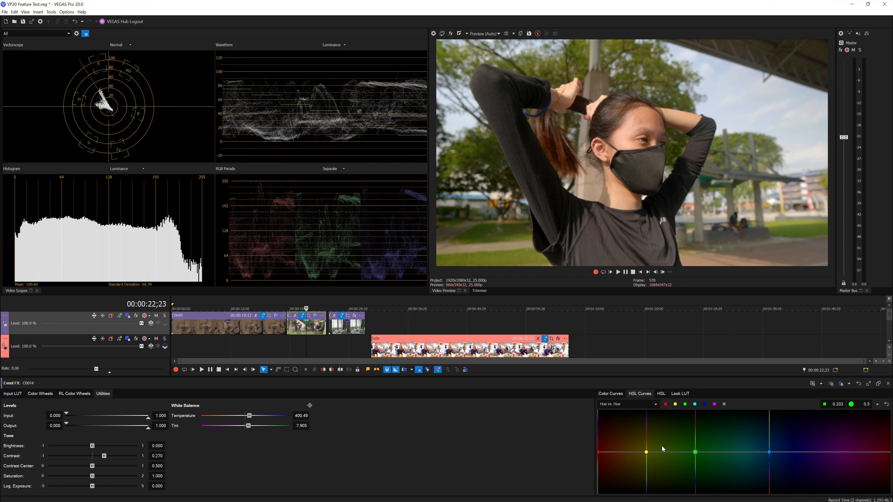
left_click_drag(648, 451, 648, 446)
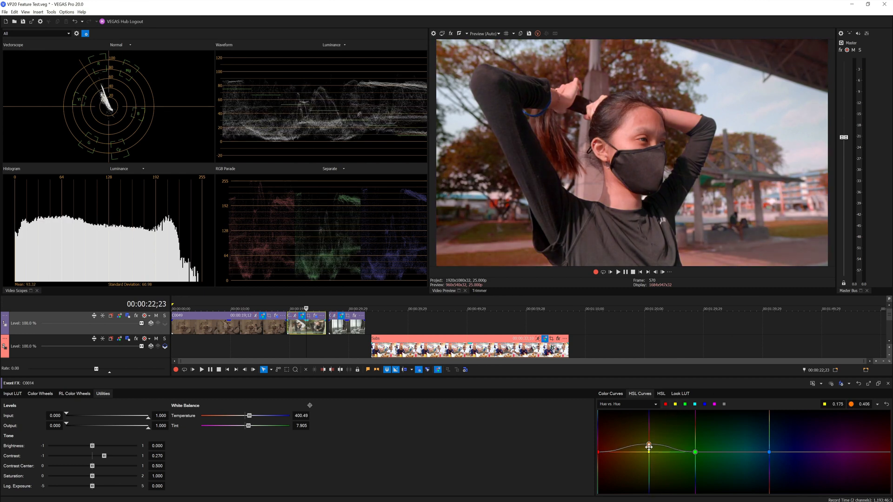
left_click_drag(648, 447, 649, 446)
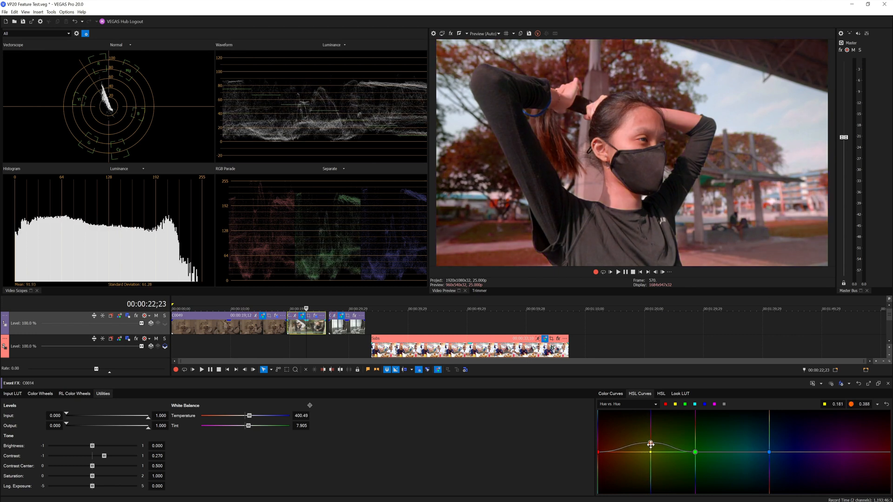
left_click_drag(651, 445, 621, 450)
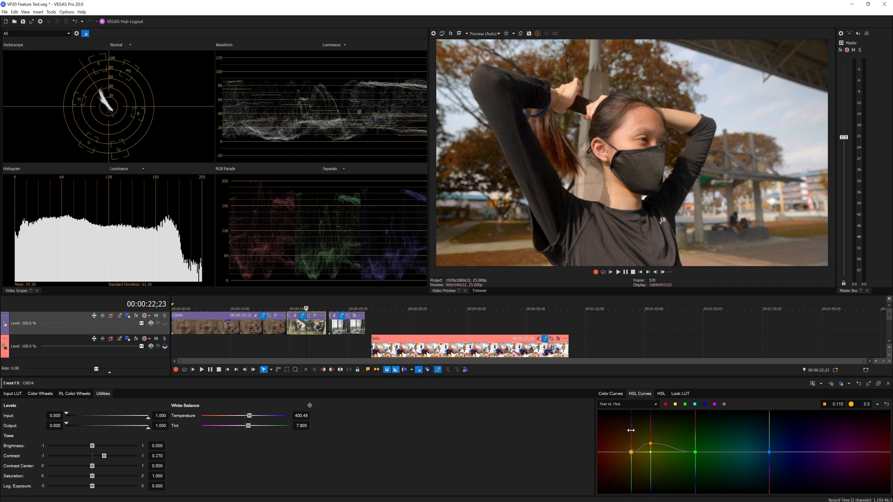
left_click_drag(630, 430, 652, 444)
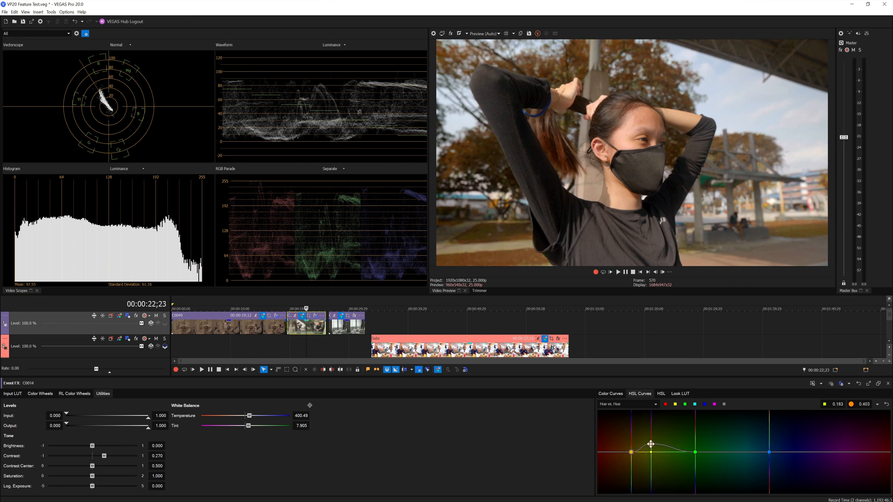
- Refine the Hue vs Hue points to narrow the range and keep the foliage orange
left_click_drag(652, 443, 667, 452)
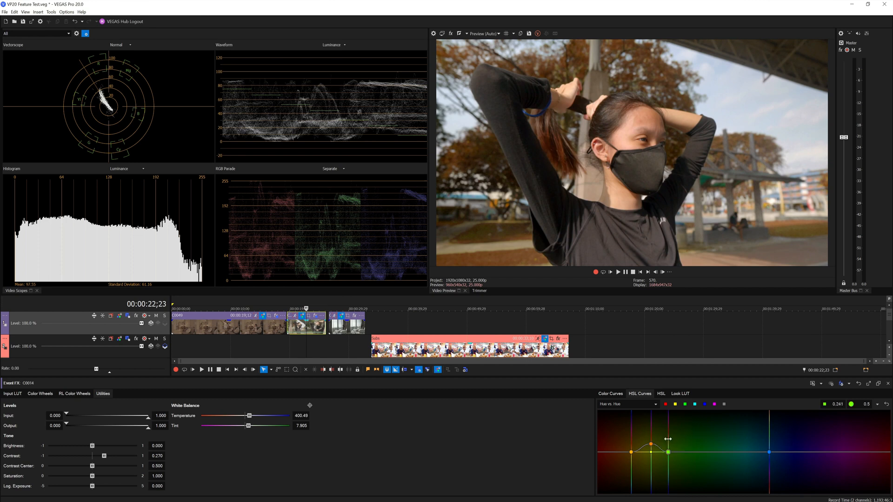
left_click_drag(668, 439, 650, 442)
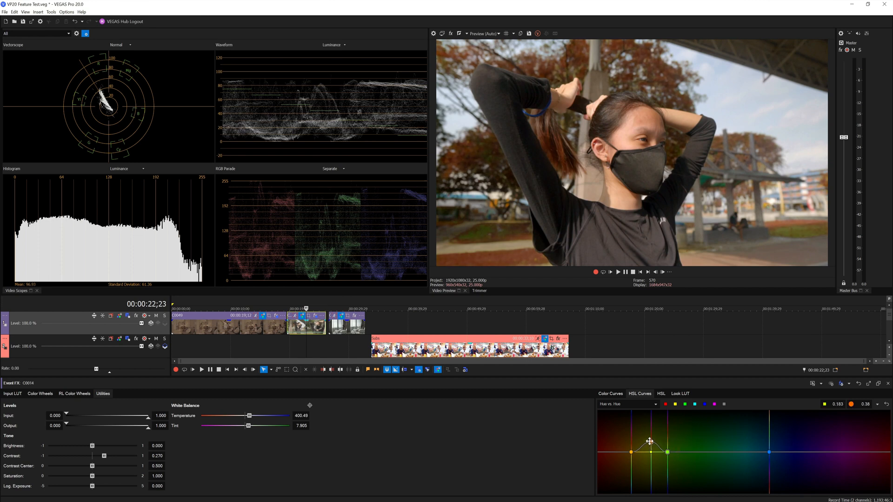
left_click_drag(666, 452, 666, 436)
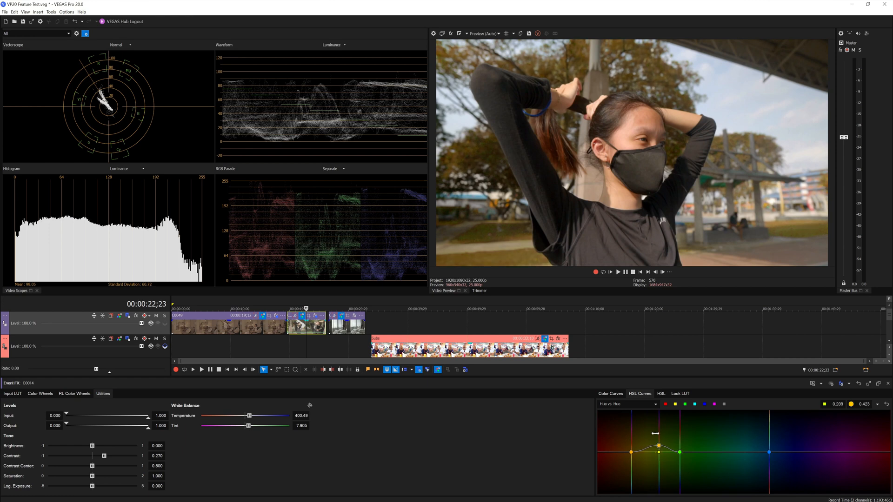
left_click_drag(655, 447, 626, 451)
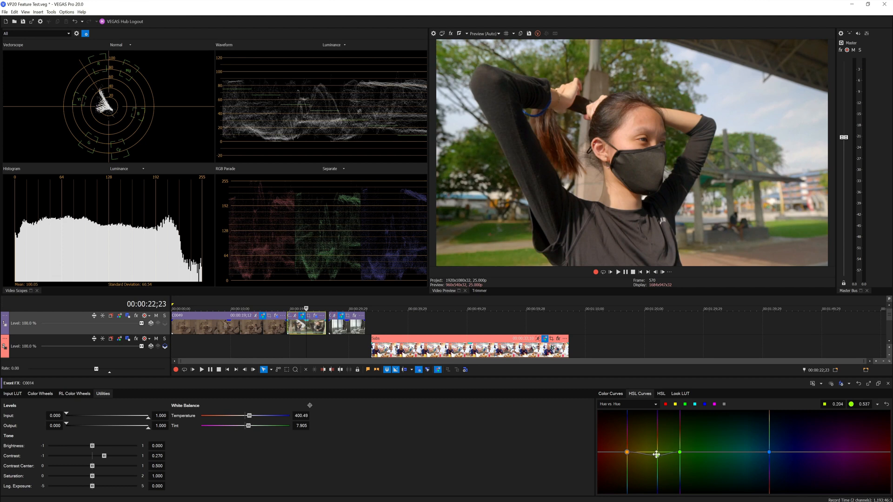
left_click_drag(656, 454, 656, 442)
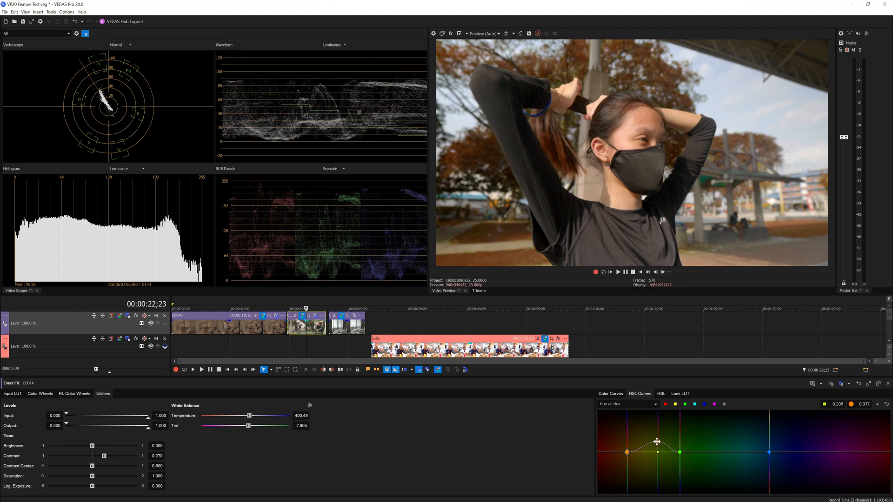
left_click_drag(656, 442, 660, 442)
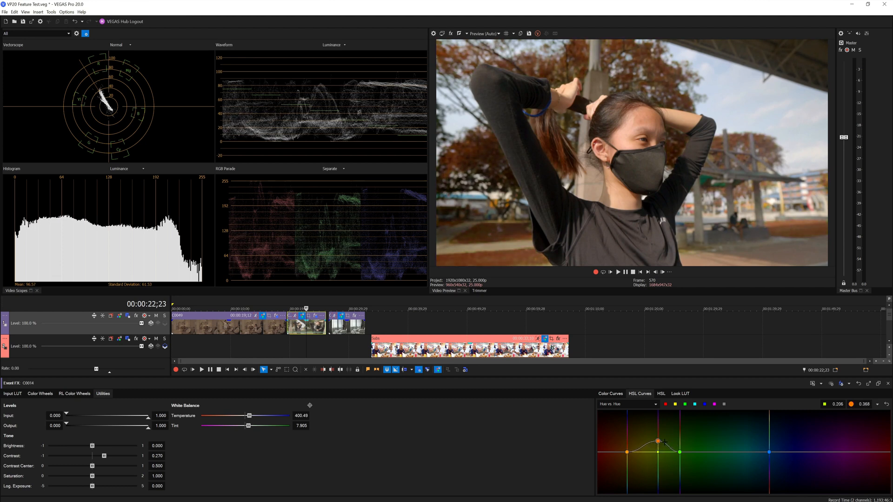
- Reshape the Hue vs Hue curve around the orange point to keep the trees orange-red
right_click(656, 444)
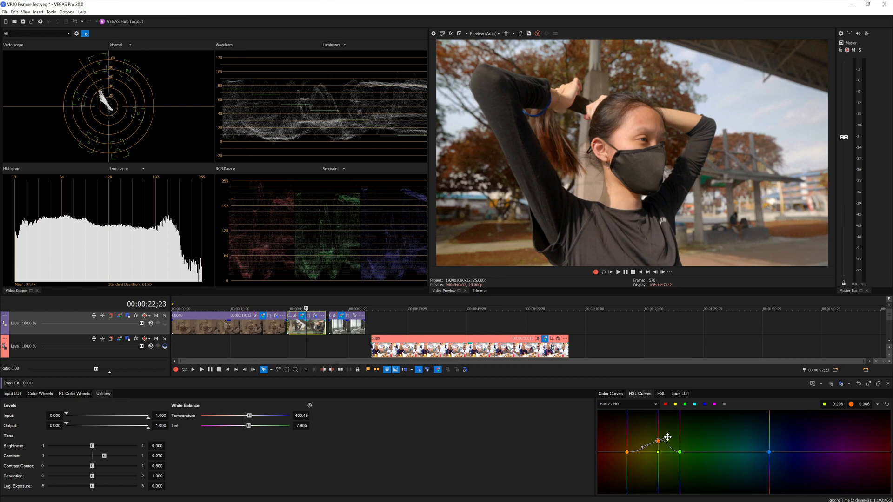
left_click_drag(667, 437, 661, 439)
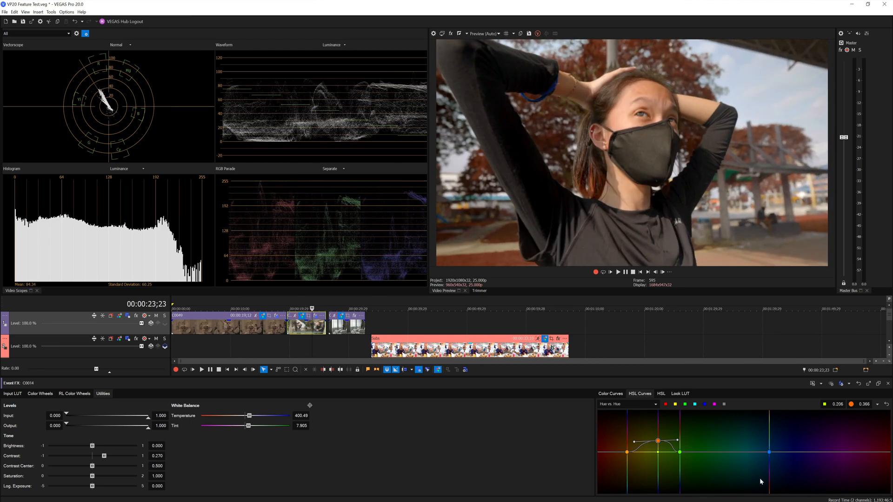
mouse_move(735, 444)
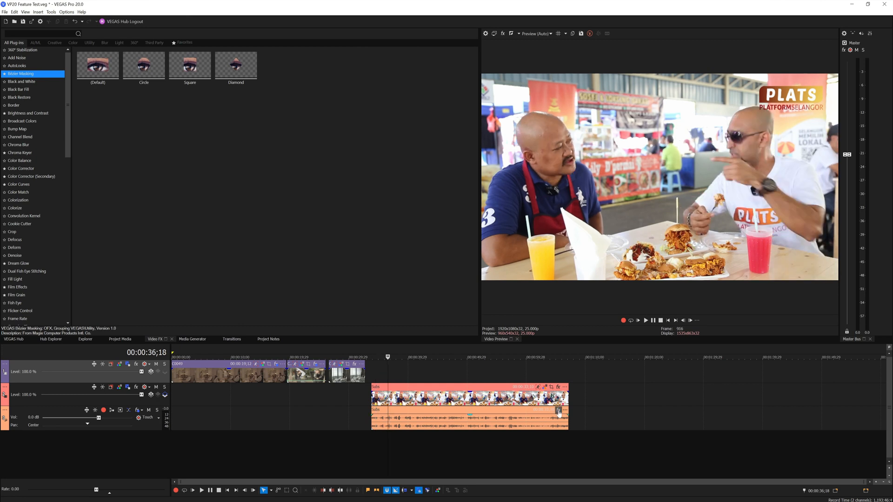
- Add Clarity Vx Stereo from the Plug-In Chooser to the interview clip's audio event
left_click(558, 411)
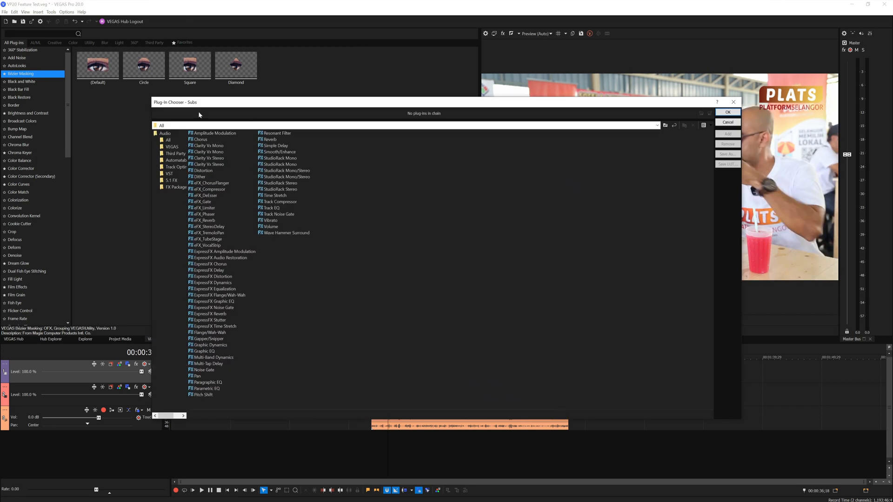
left_click(209, 146)
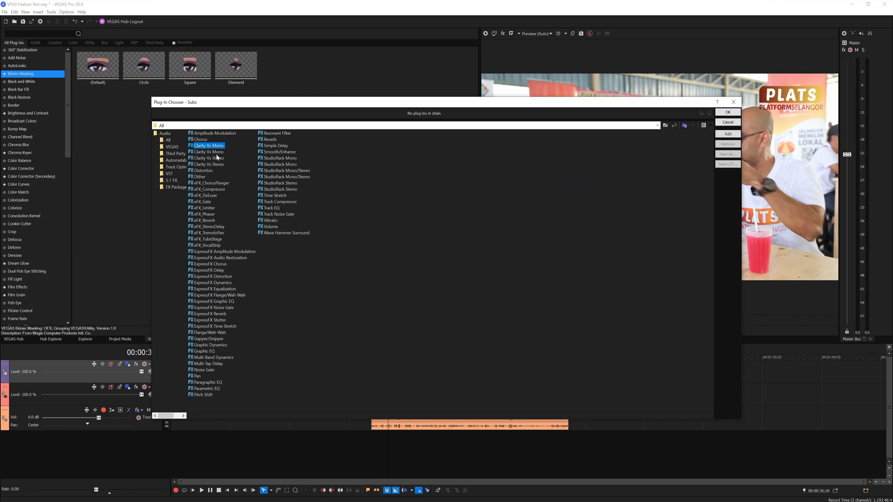
left_click(208, 164)
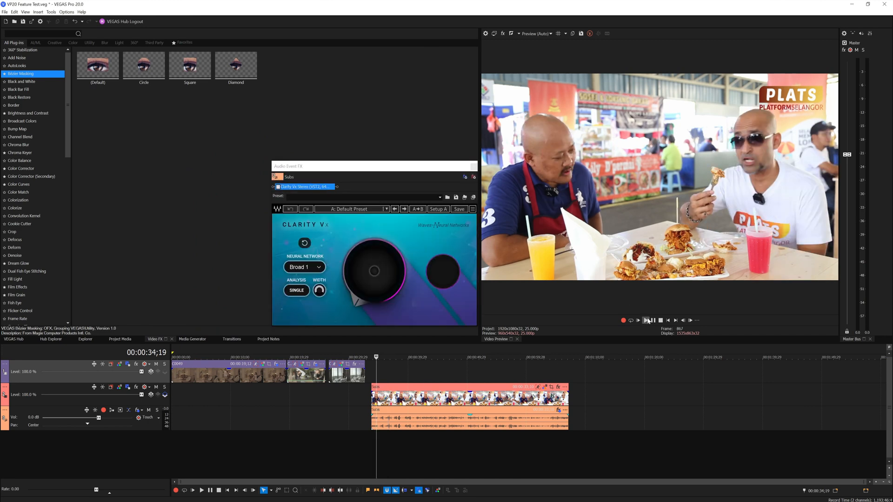
- Audition the interview before and after Clarity Vx, then return the playhead to the outdoor clip
left_click(646, 320)
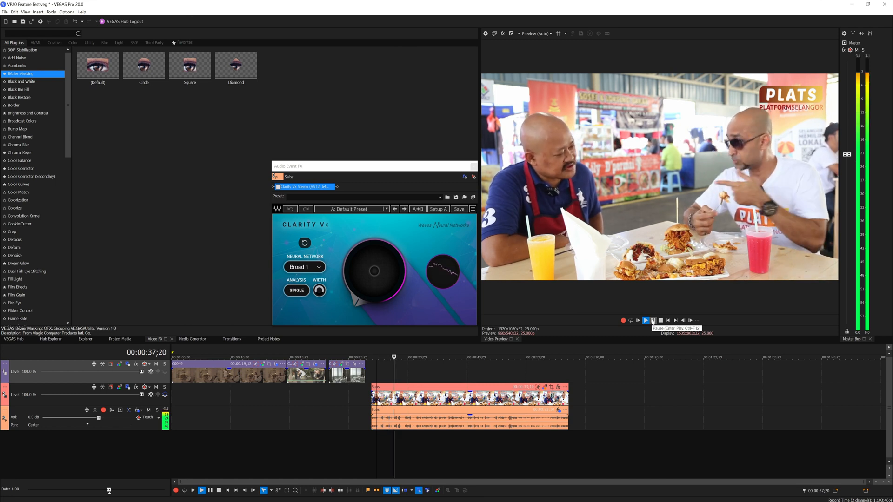
left_click(653, 320)
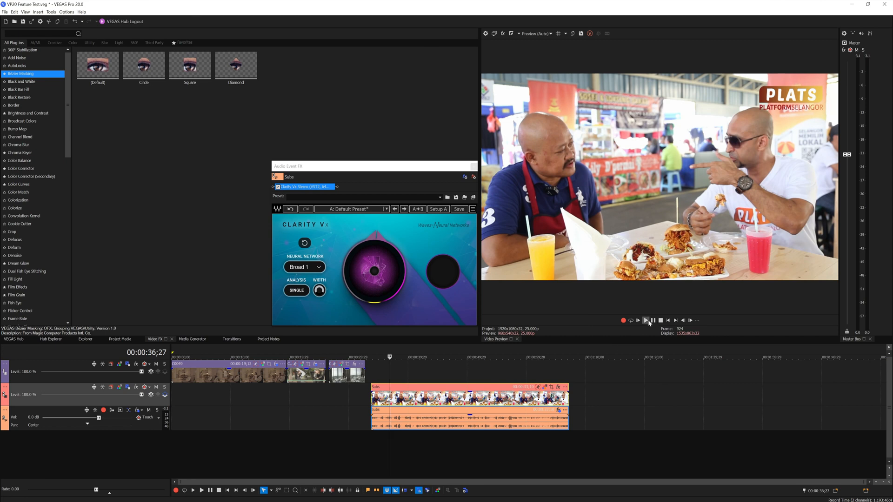
left_click(638, 320)
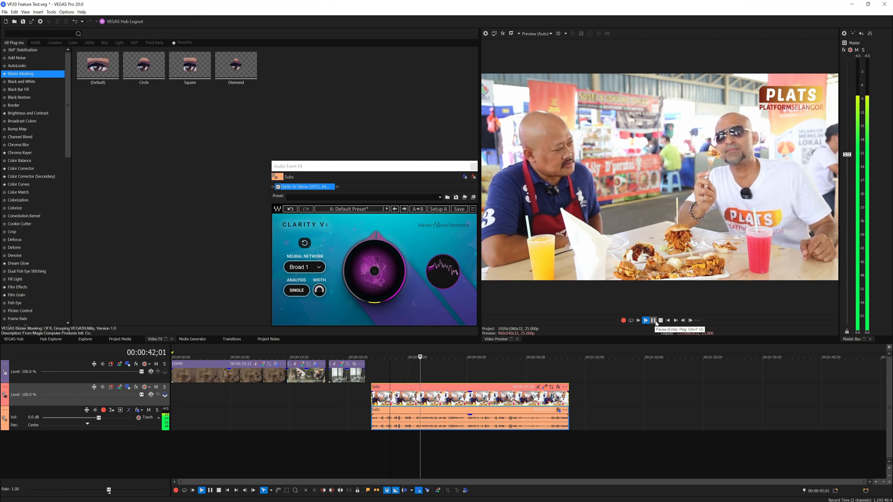
left_click(652, 320)
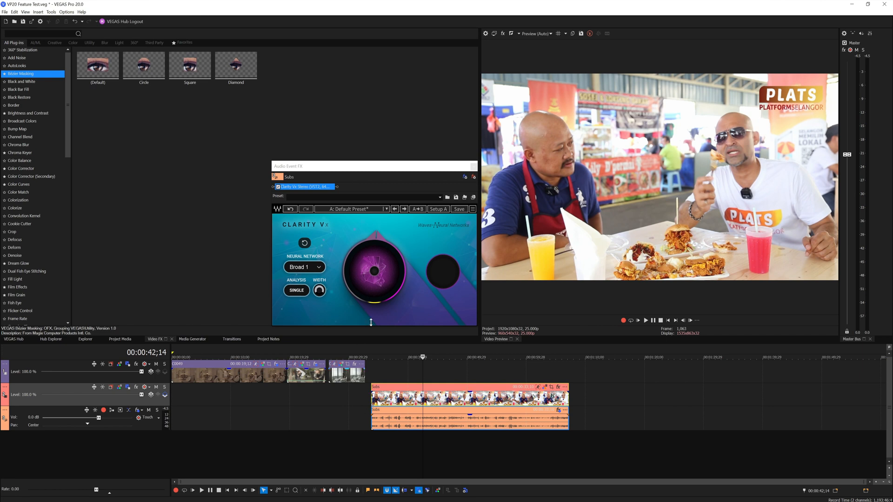
mouse_move(381, 307)
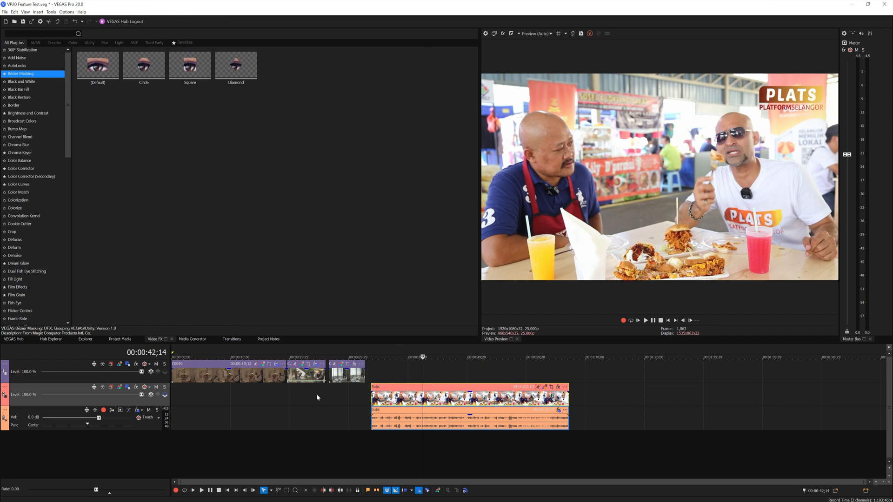
left_click(302, 357)
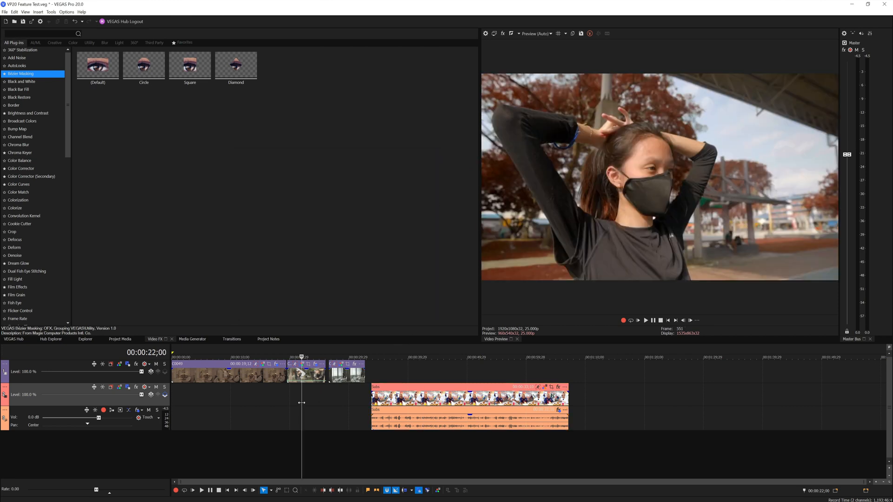